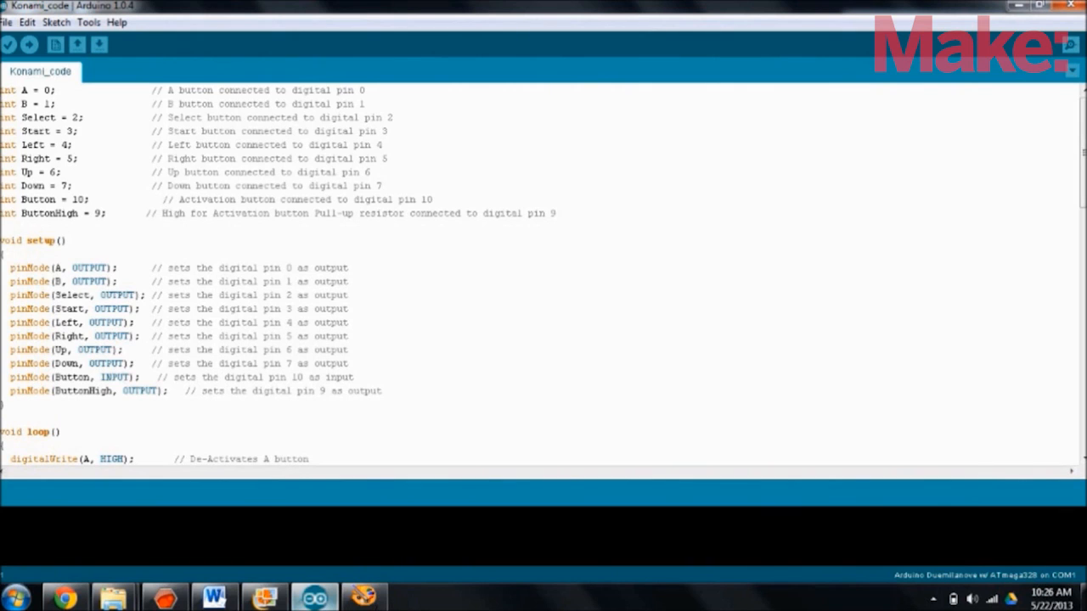
scroll(down, 3)
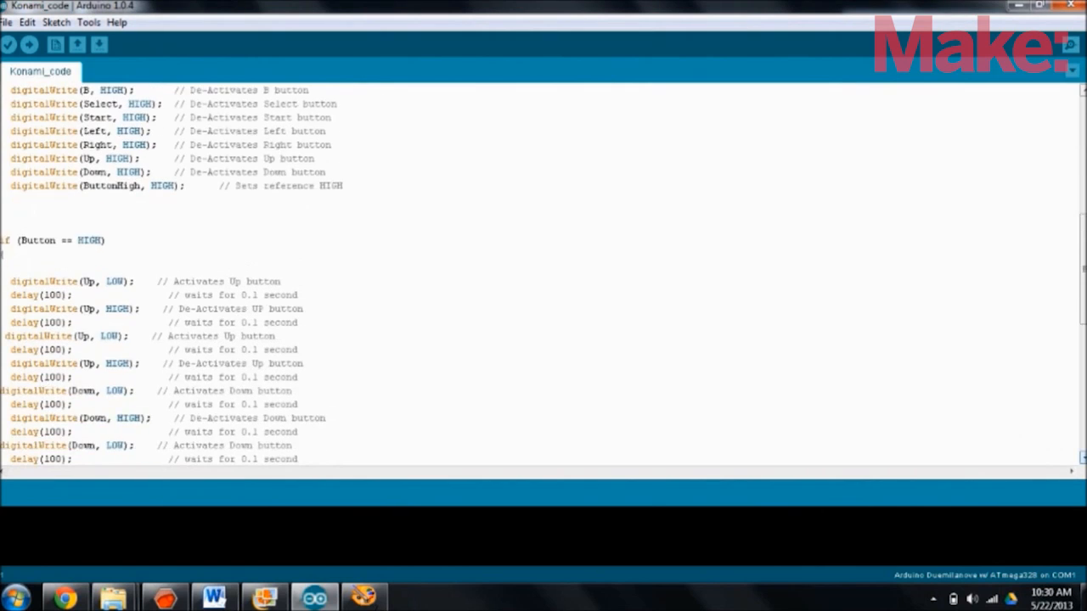